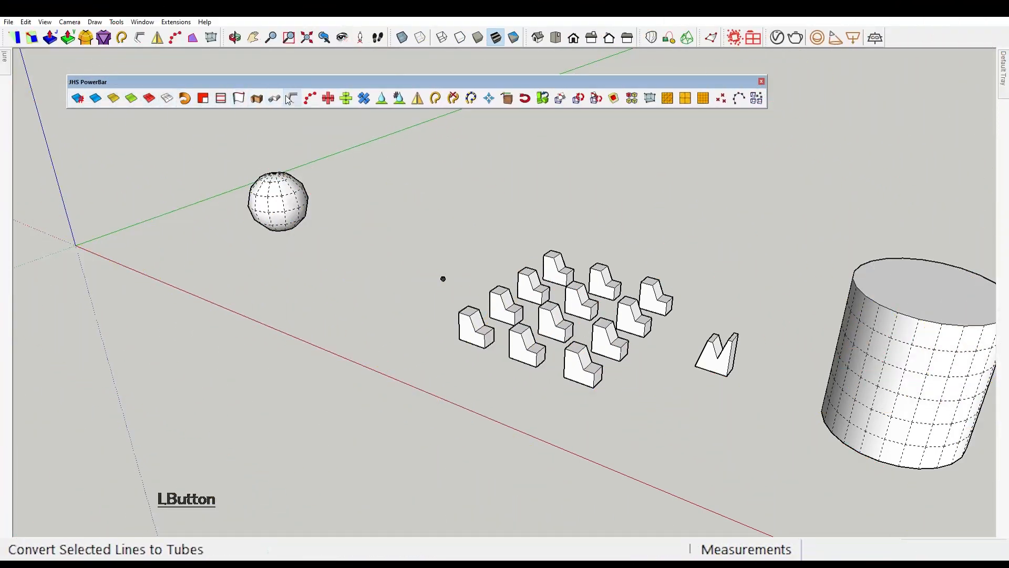
pyautogui.moveTo(651, 98)
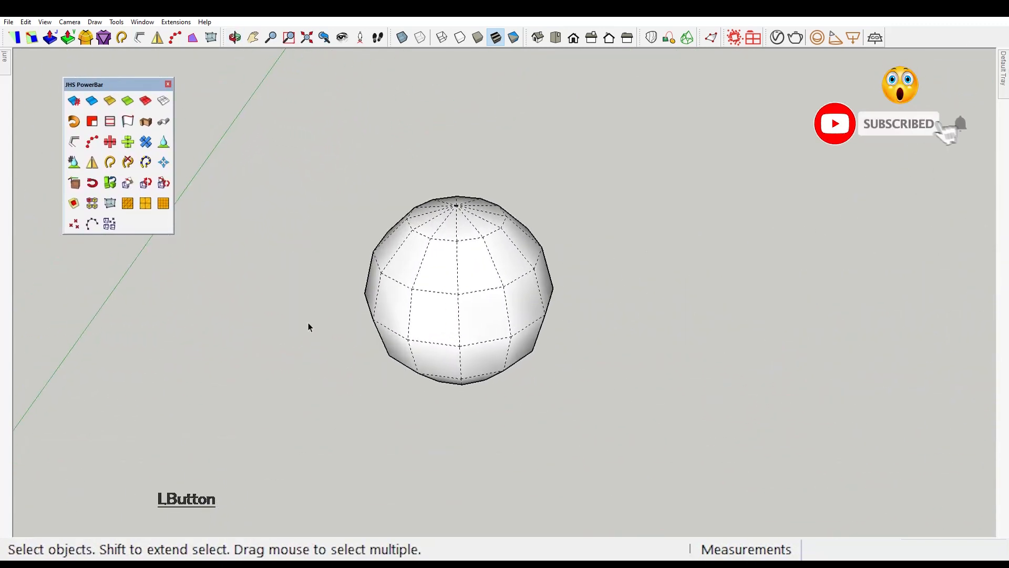
# Dock JHS PowerBar as a compact floating panel and zoom in on the faceted sphere
pyautogui.click(235, 37)
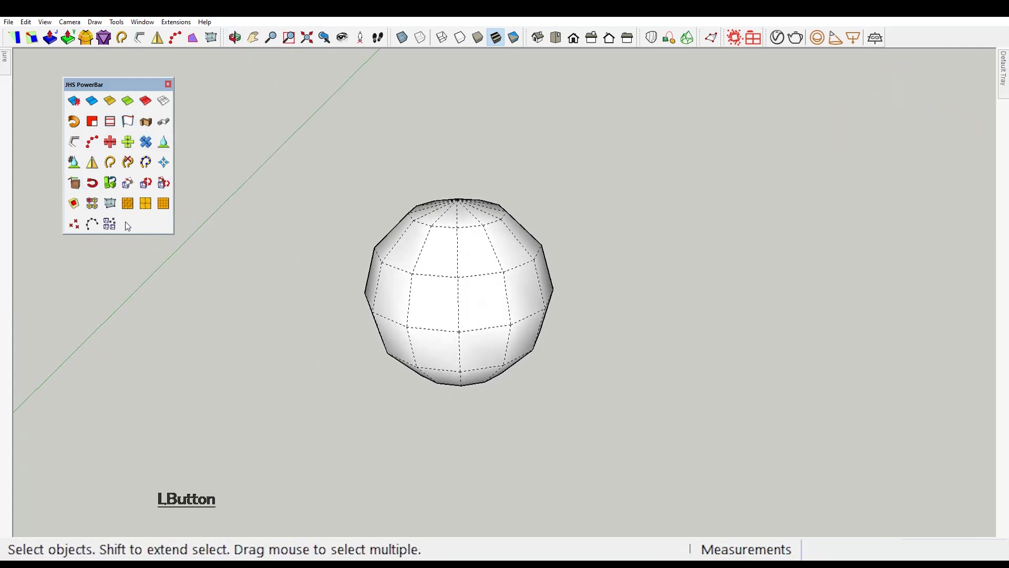
pyautogui.moveTo(74, 223)
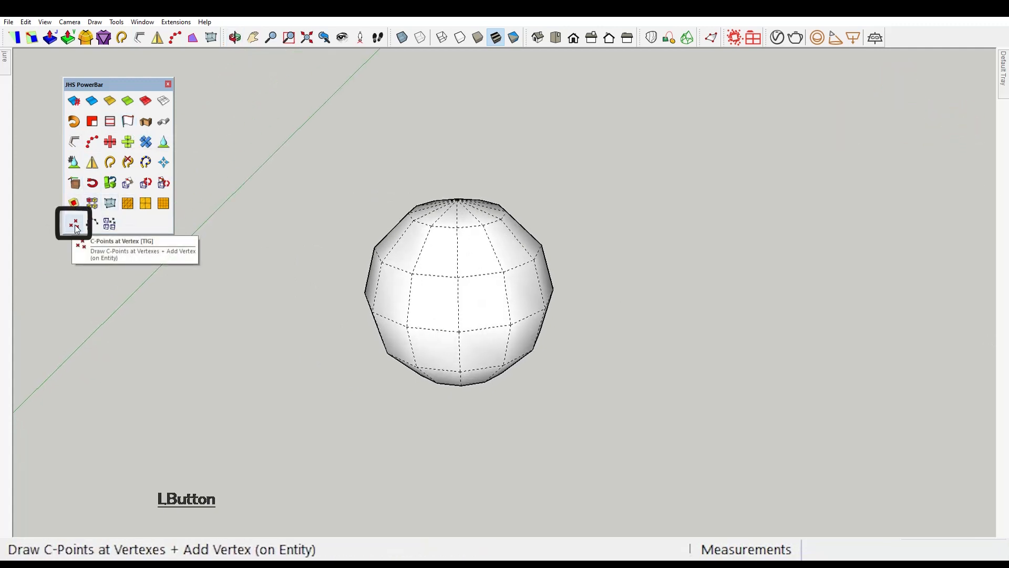
# Place construction points at all of the sphere's vertices with C-Points at Vertex
pyautogui.click(73, 224)
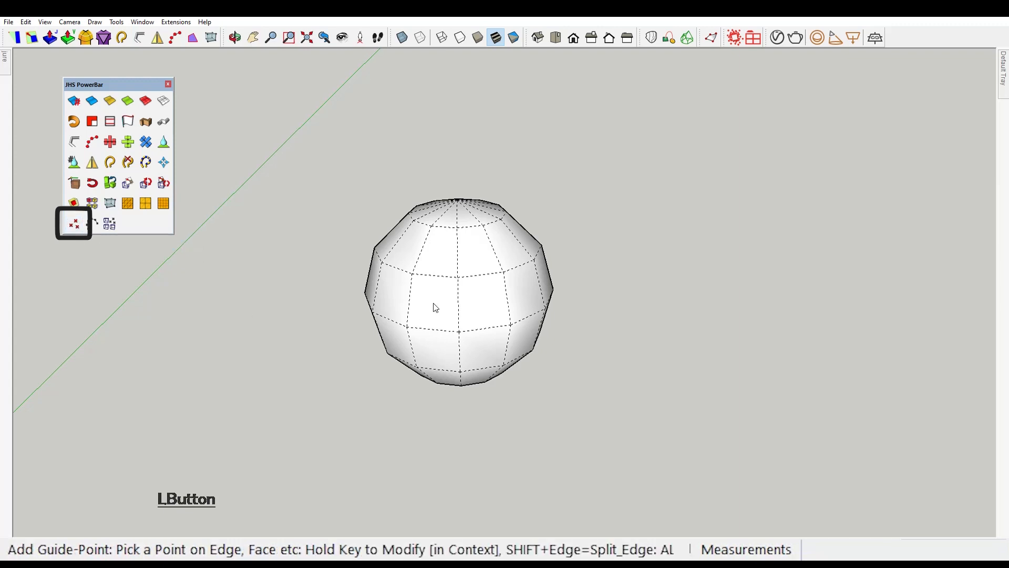
pyautogui.click(488, 284)
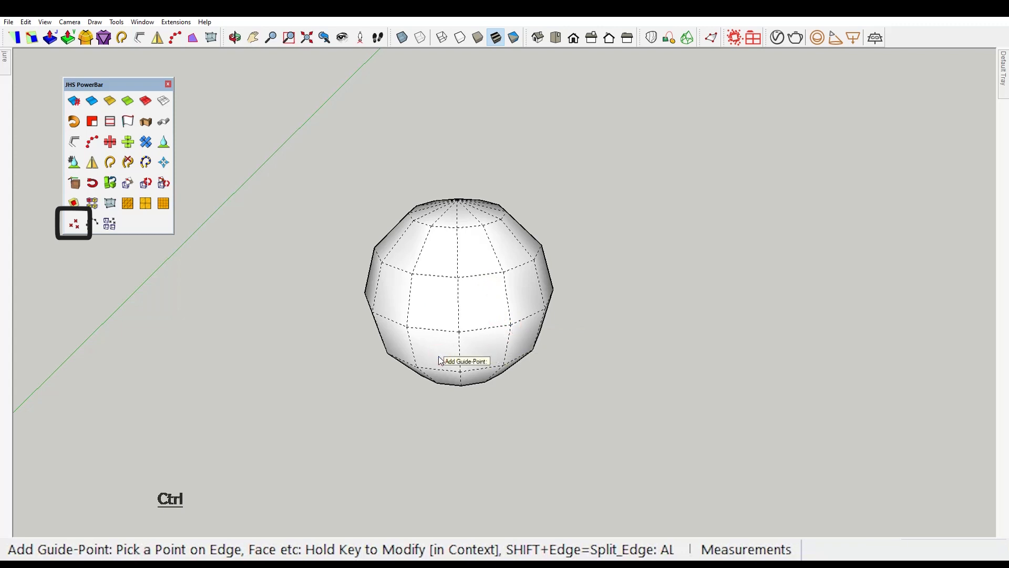
pyautogui.click(73, 223)
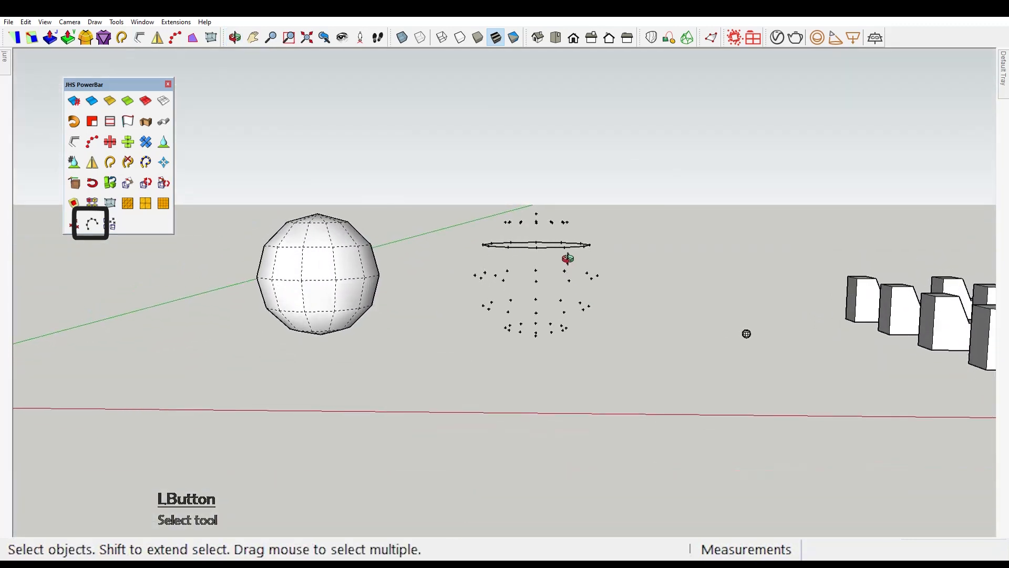
pyautogui.click(108, 223)
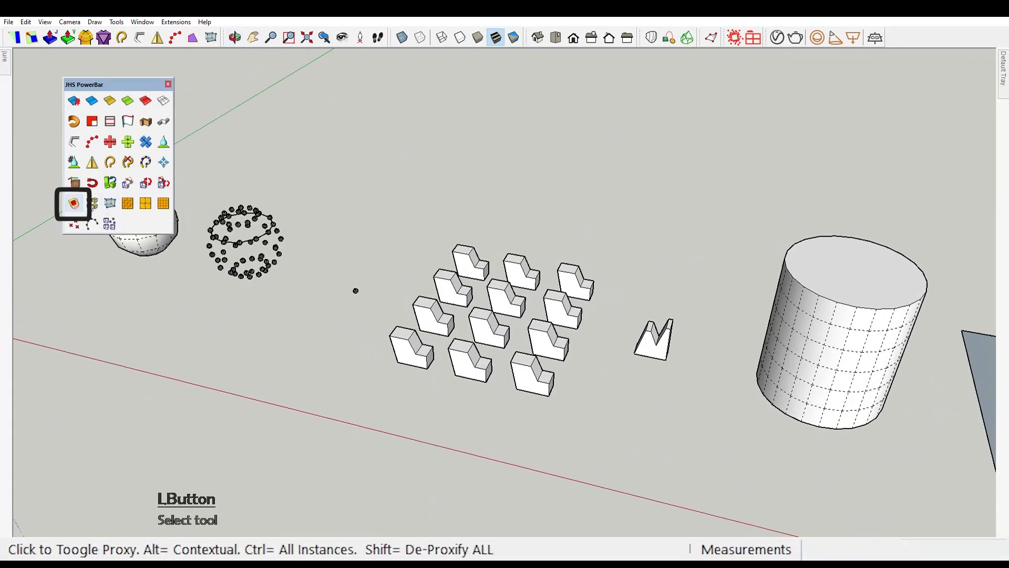
pyautogui.click(73, 203)
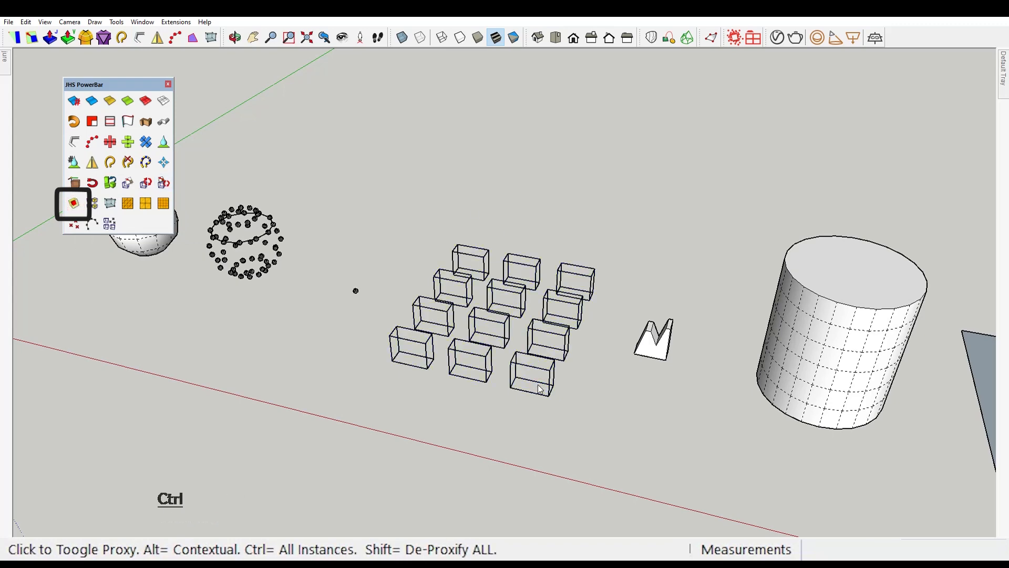
pyautogui.click(233, 37)
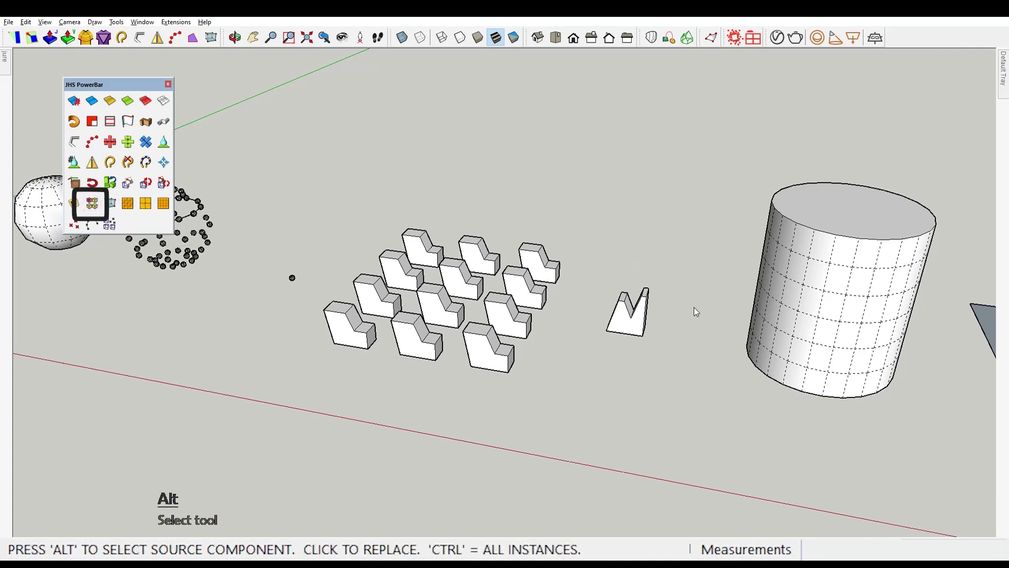
# Pick the V-shaped piece as source and swap every notched block for it
pyautogui.click(628, 312)
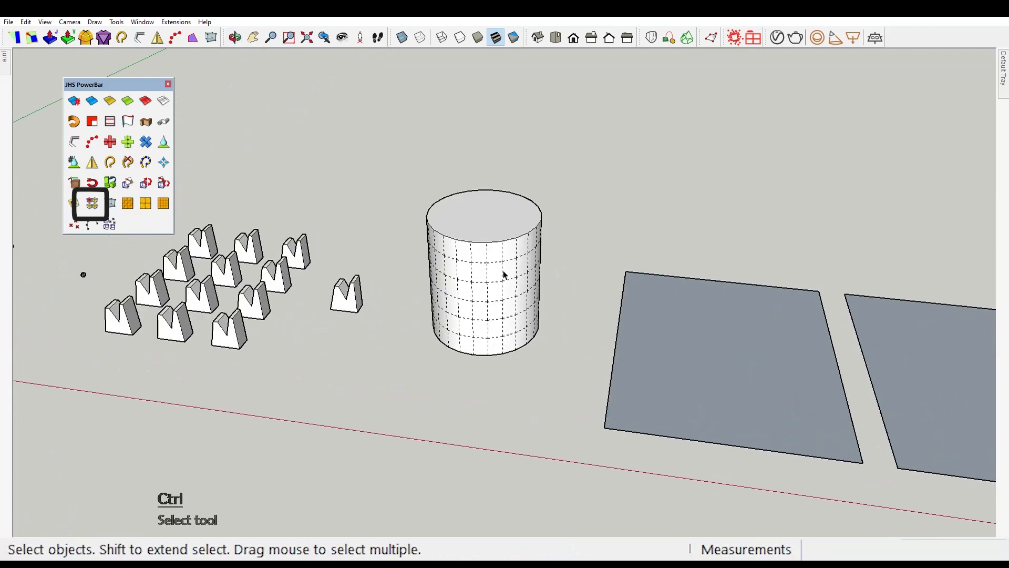
# Run the PowerBar smoothing/subdivide tool on the gridded cylinder
pyautogui.click(109, 203)
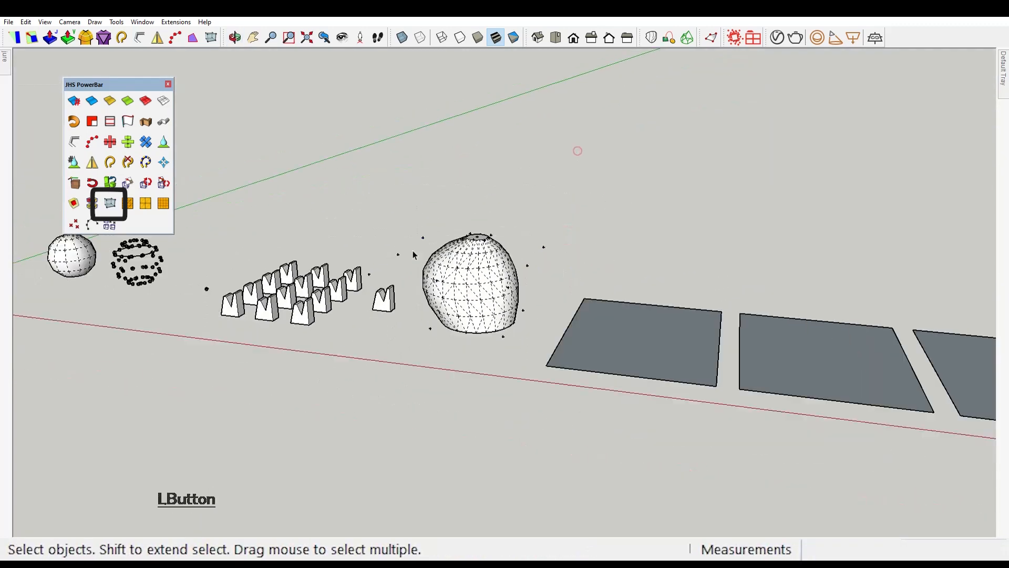
# Subdivide the first panel into a triangulated grid and check sizes with Tape Measure
pyautogui.click(127, 203)
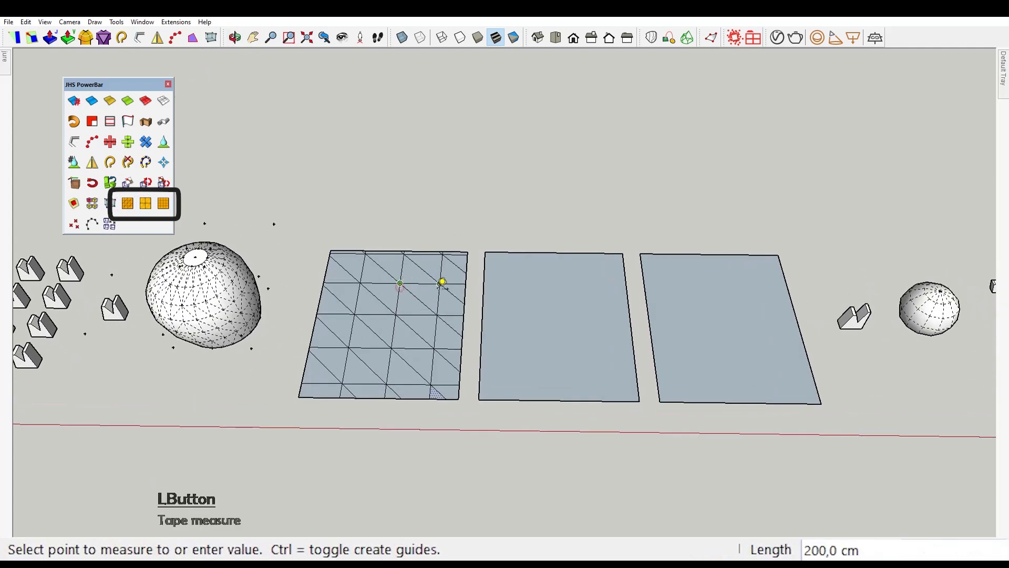
pyautogui.click(144, 204)
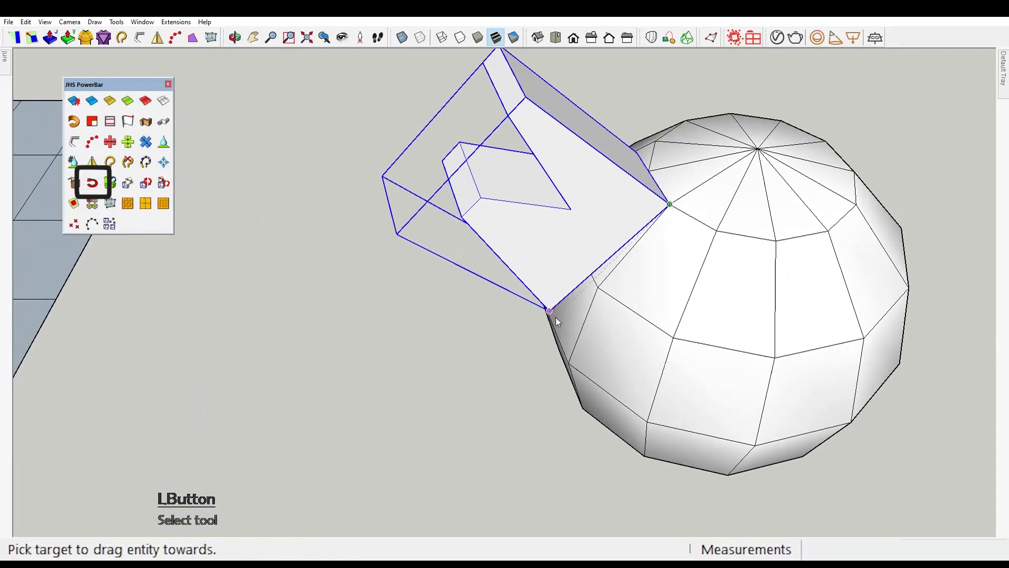
pyautogui.moveTo(716, 232)
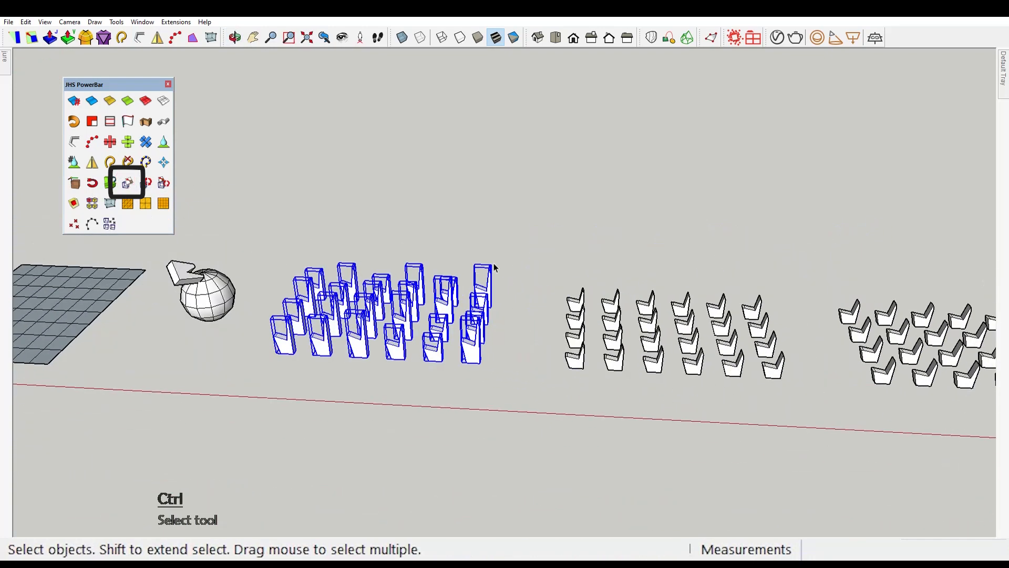
# Apply the PowerBar Random Scale_Rotate tool to the selected V-piece arrays
pyautogui.click(146, 182)
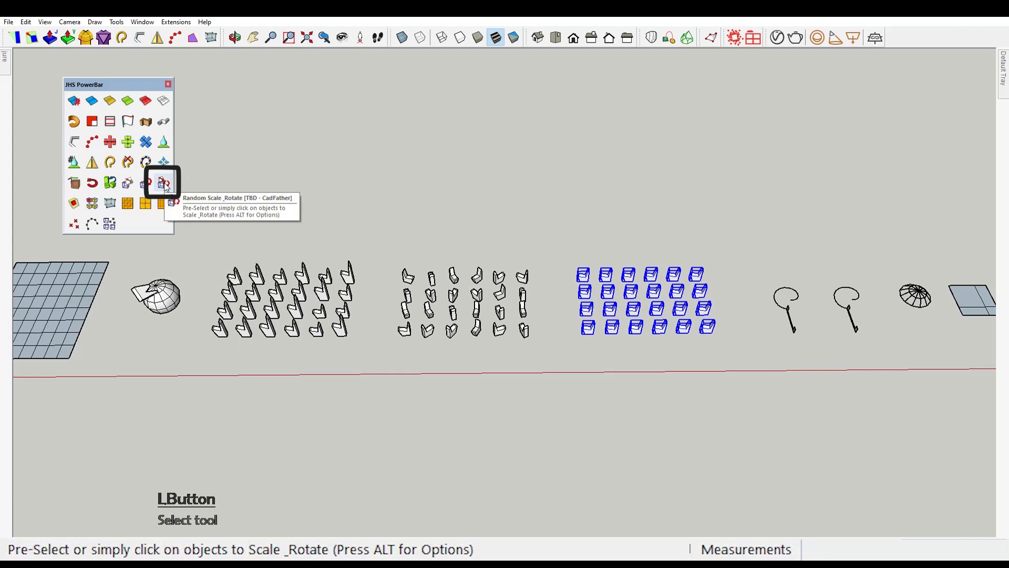
pyautogui.click(163, 182)
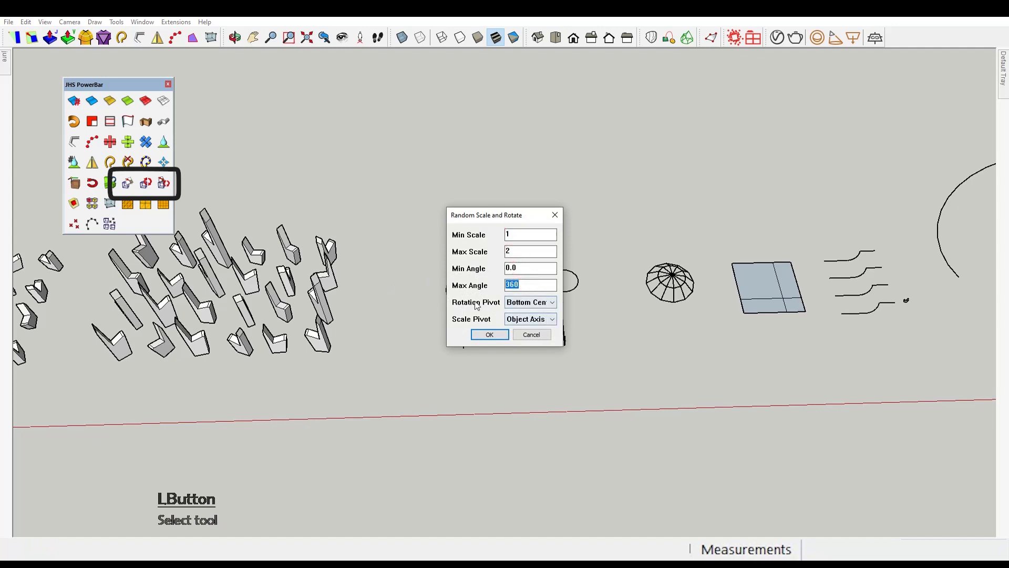
# Set scale 1–2, angle 0–360, Bottom Centre rotation pivot, Object Axis scale pivot
pyautogui.click(550, 302)
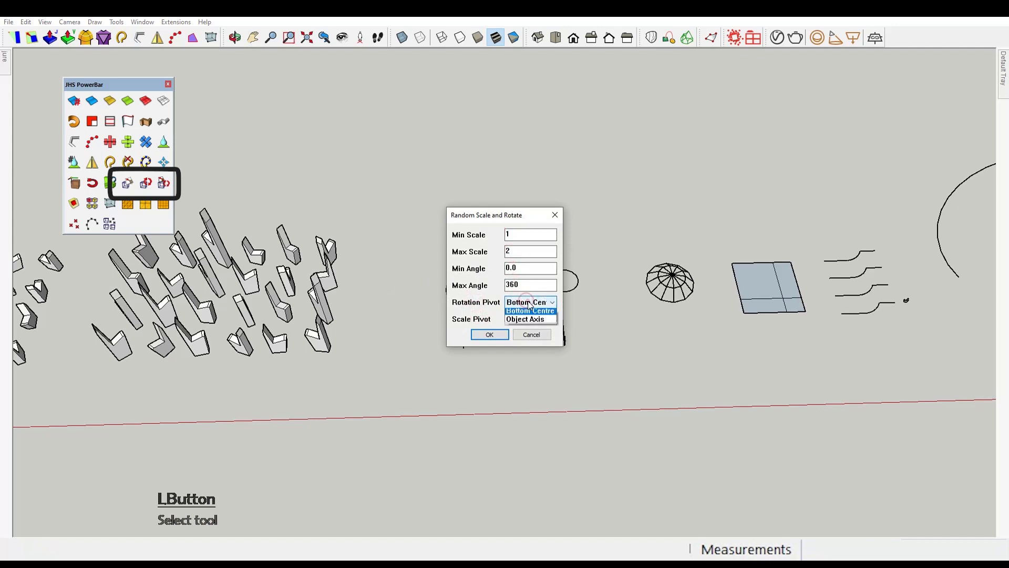
pyautogui.click(525, 319)
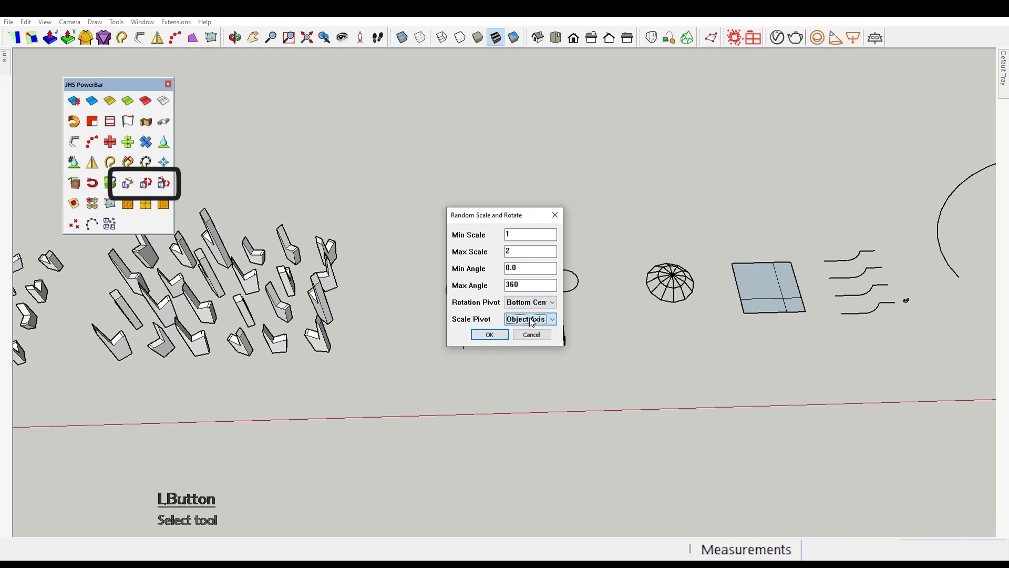
pyautogui.click(489, 334)
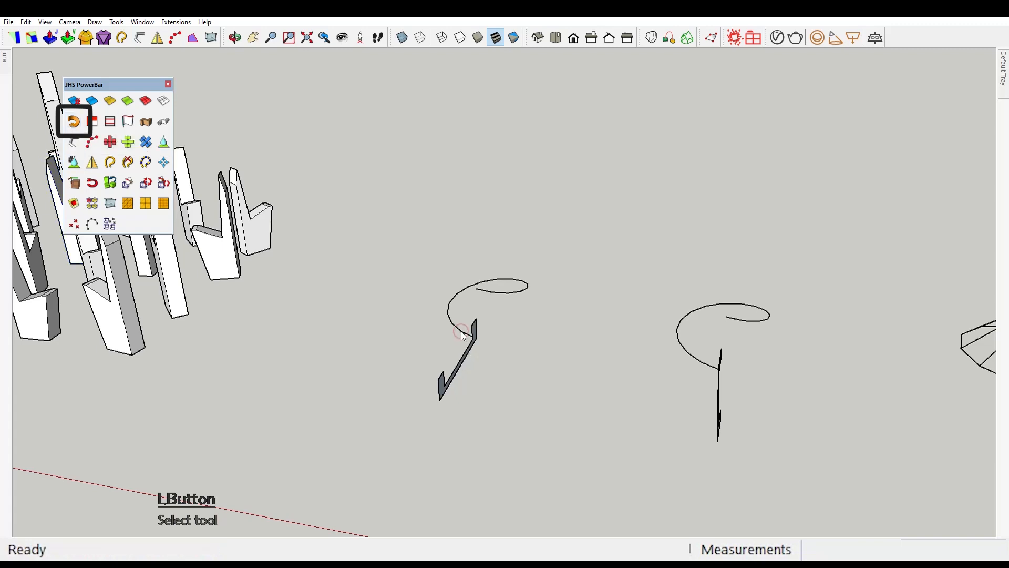
# Extrude the angled profile along both spiral curves into spiral ramp shapes
pyautogui.click(116, 21)
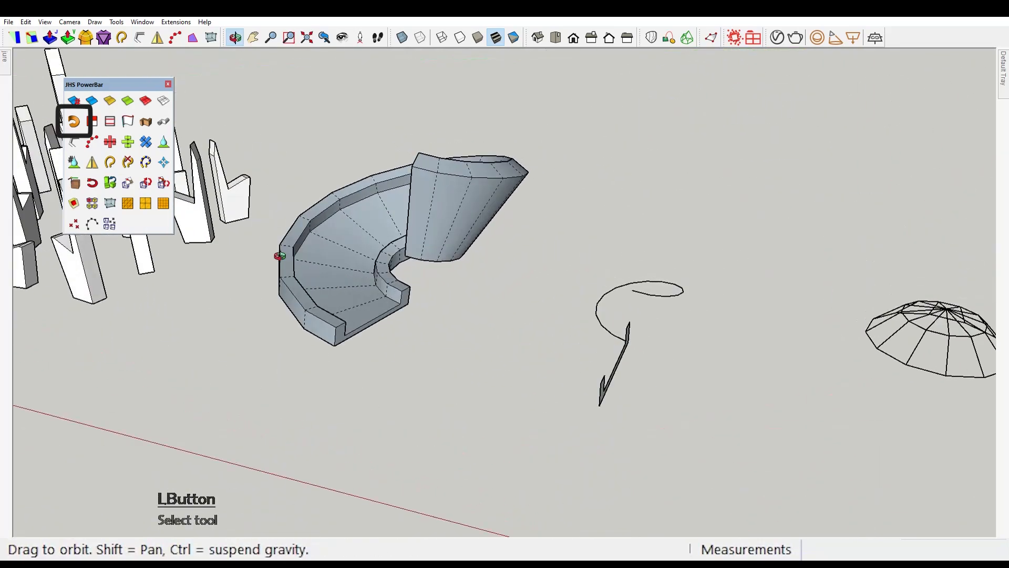
pyautogui.click(74, 121)
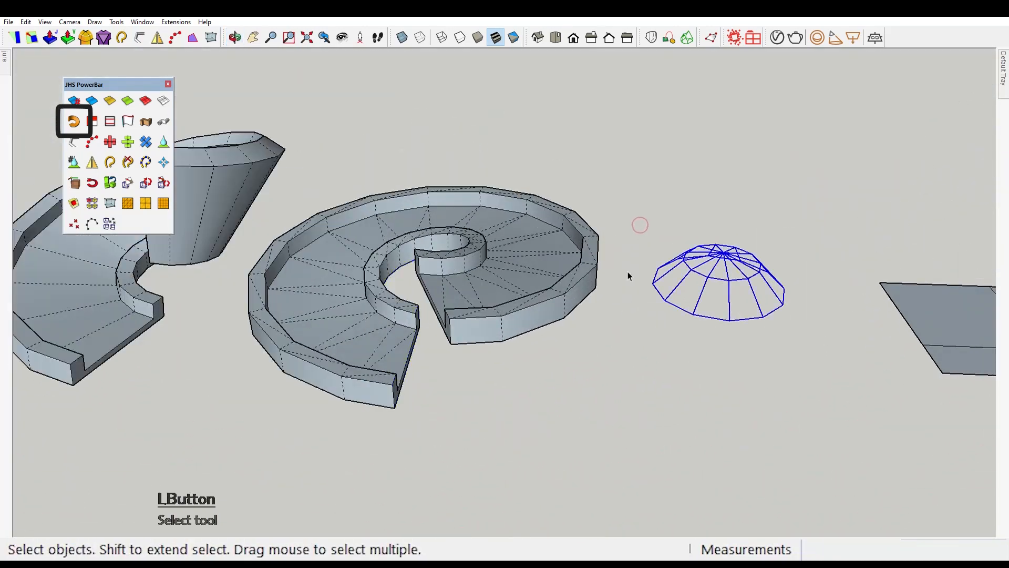
pyautogui.moveTo(93, 121)
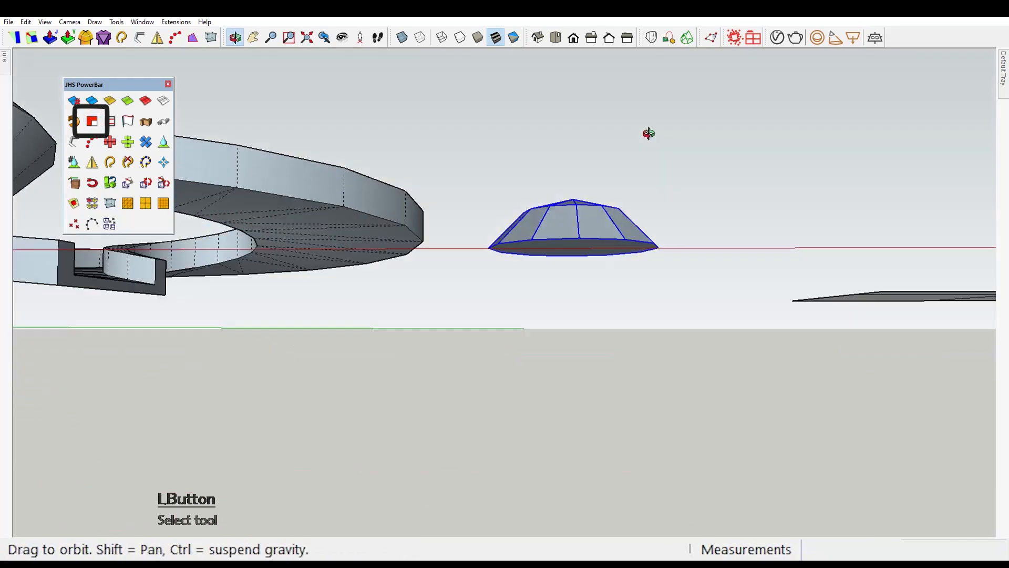
# Orbit to inspect the newly filled dome surface from the side
pyautogui.moveTo(649, 133); pyautogui.dragTo(569, 269)
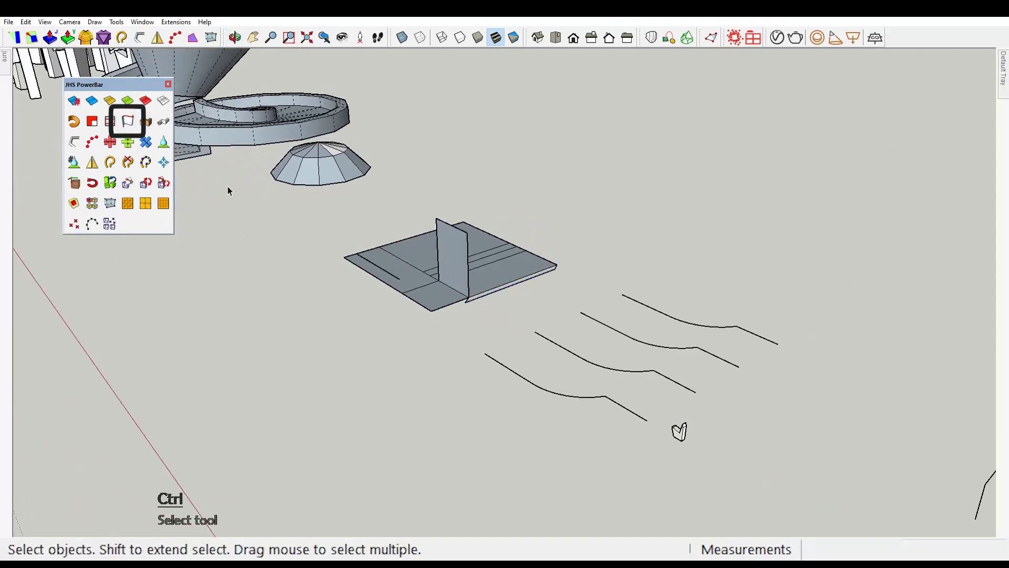
# Set the Extrude Along Path face to 30 cm wide and 60 cm tall
pyautogui.click(145, 122)
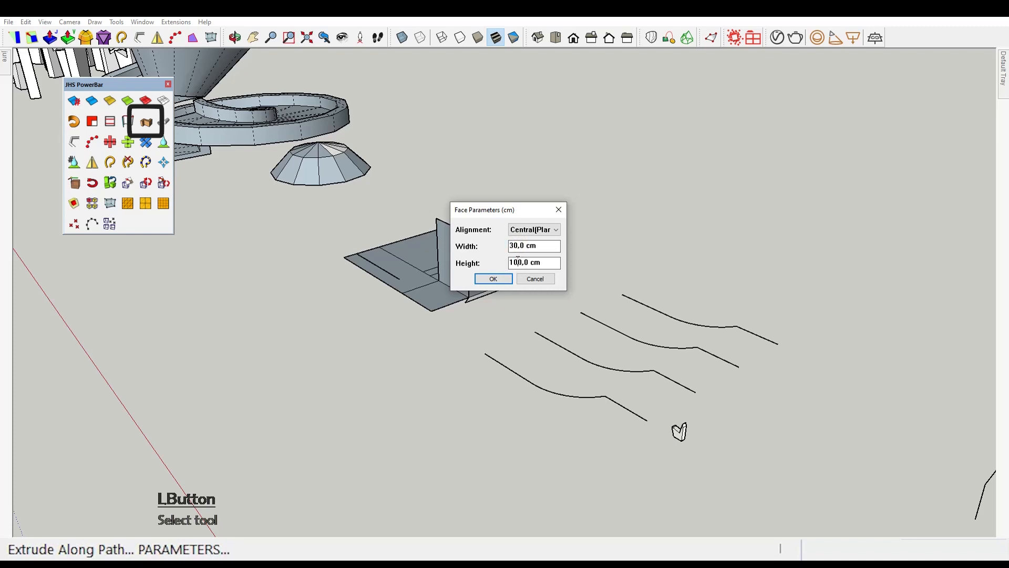
pyautogui.write('600,0 cm')
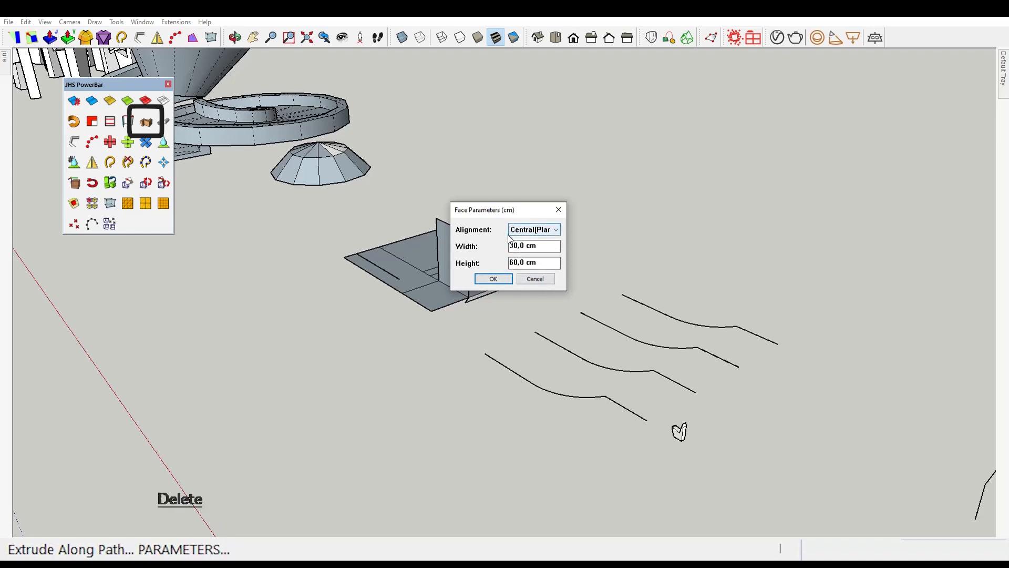
pyautogui.click(493, 278)
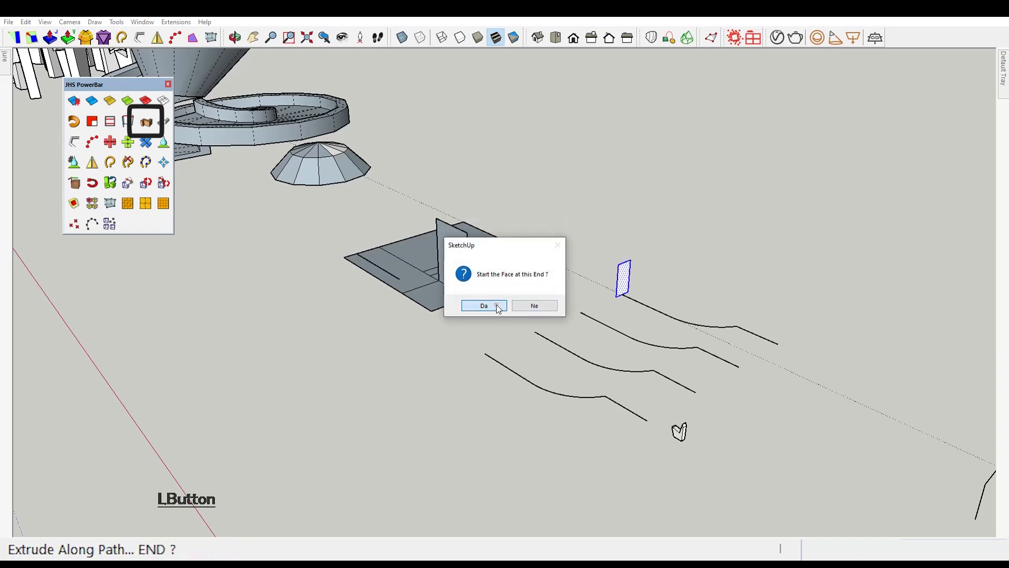
# Sweep the first curve into a solid wall and turn the next curves into round pipes
pyautogui.click(483, 305)
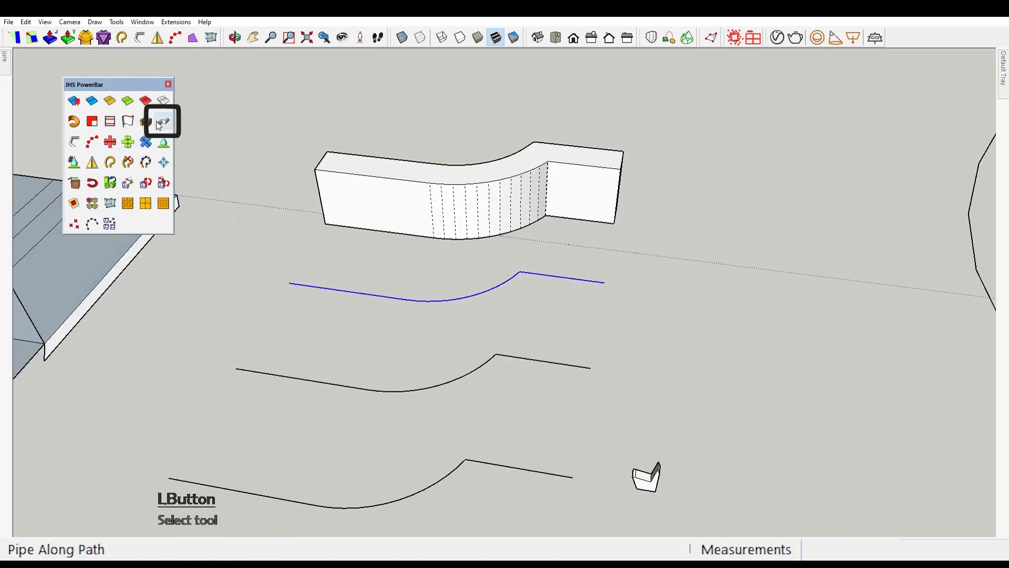
pyautogui.click(161, 121)
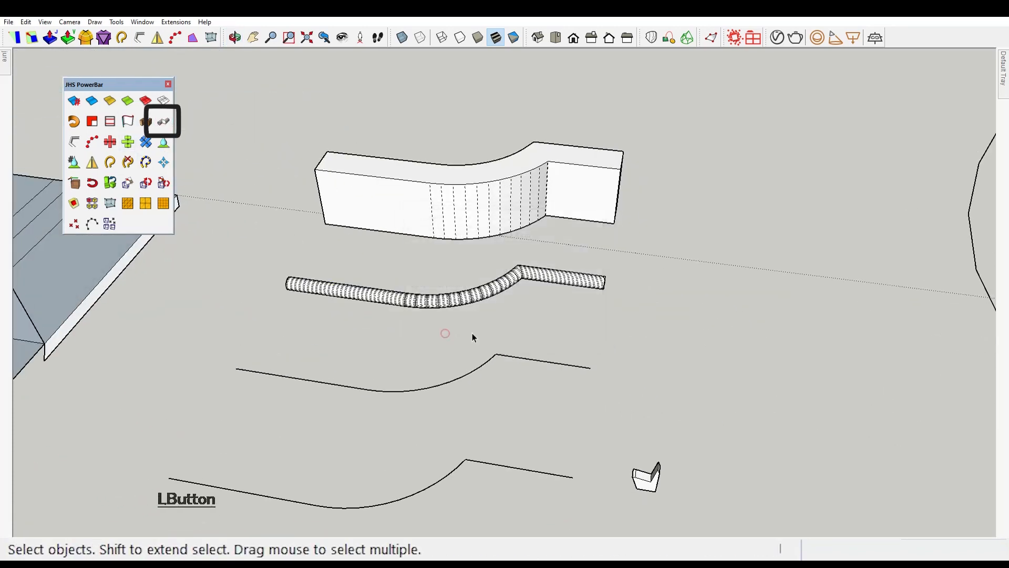
pyautogui.click(75, 141)
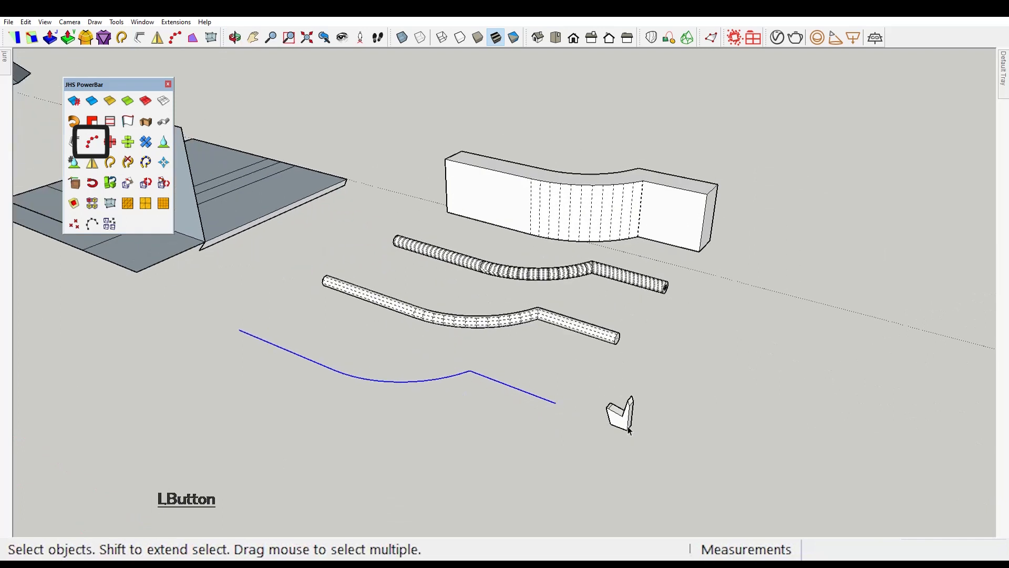
pyautogui.moveTo(488, 382)
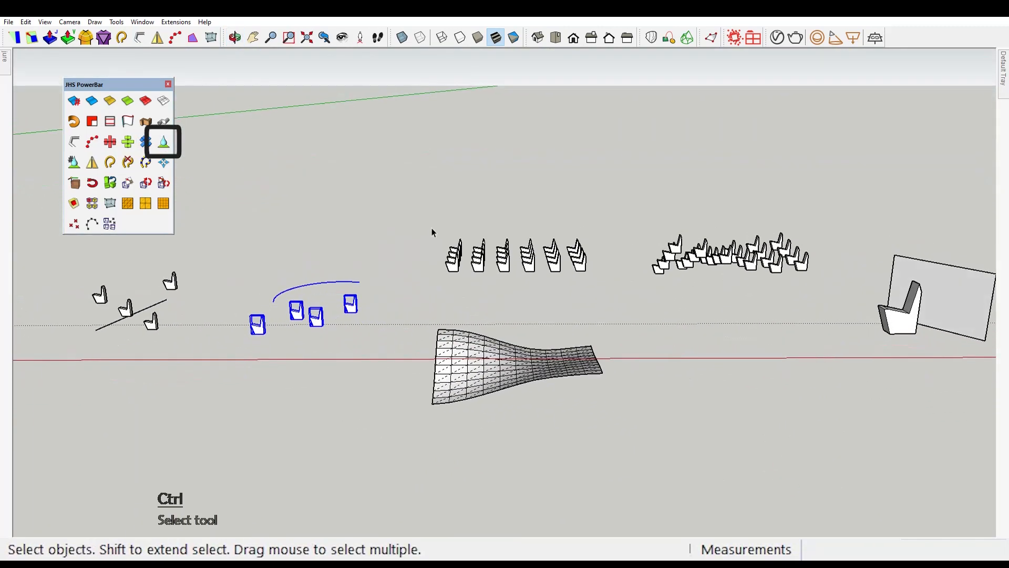
# Drop the chair component copies onto the triangulated mesh surface below
pyautogui.click(163, 142)
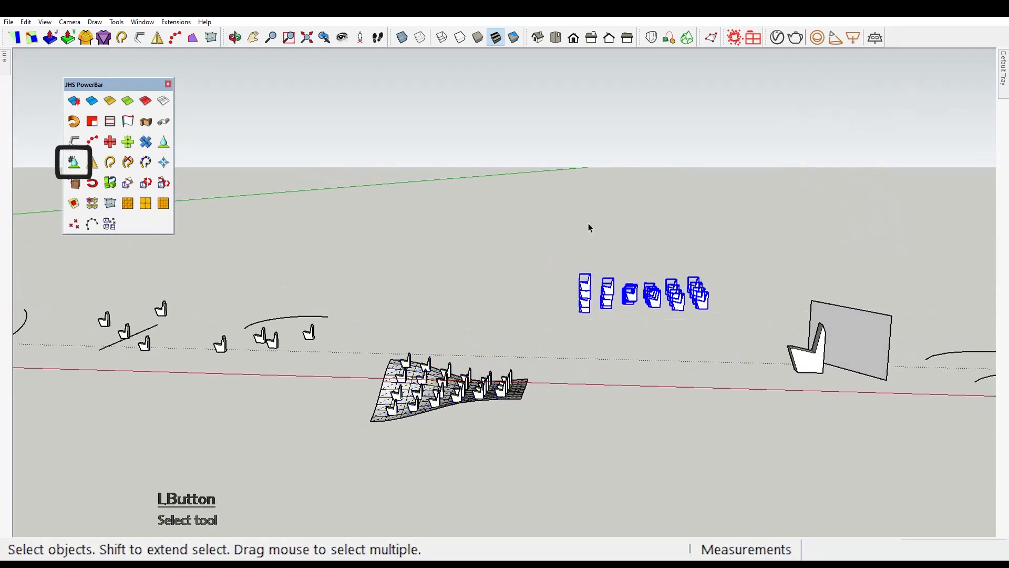
pyautogui.click(73, 161)
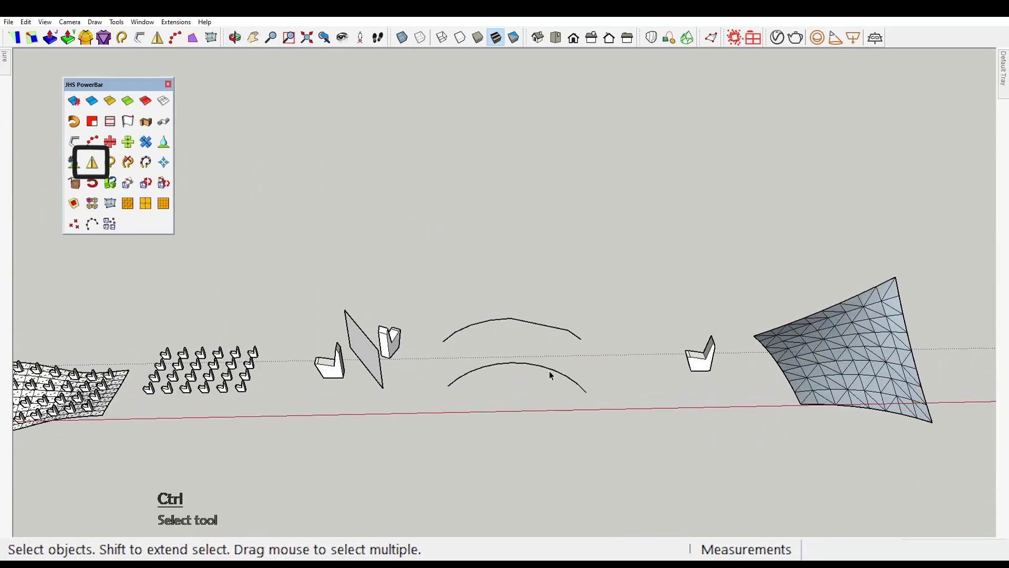
# Mirror the chair component across the upright plane with JHS Mirror
pyautogui.click(109, 162)
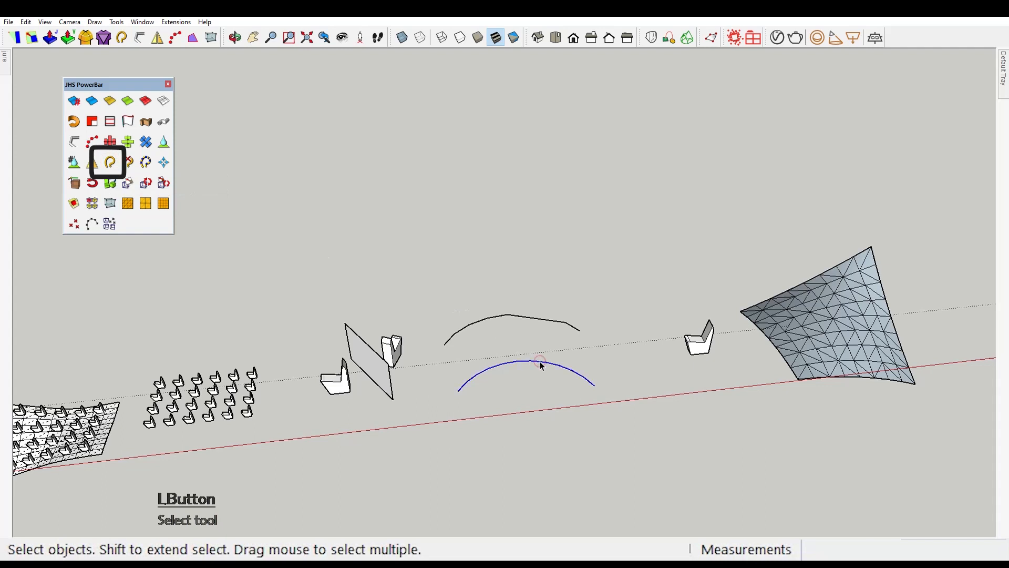
pyautogui.moveTo(128, 162)
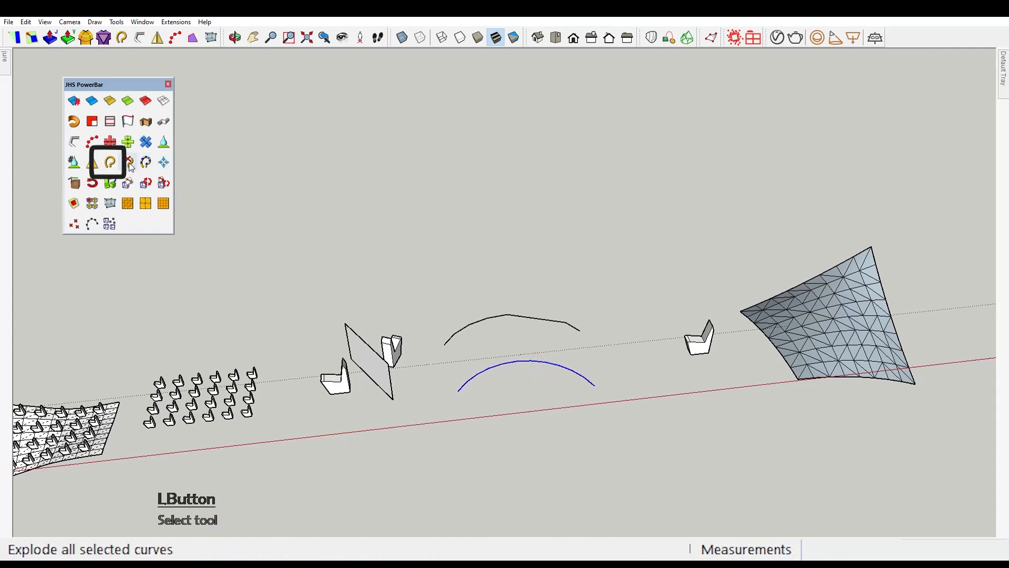
pyautogui.moveTo(127, 162)
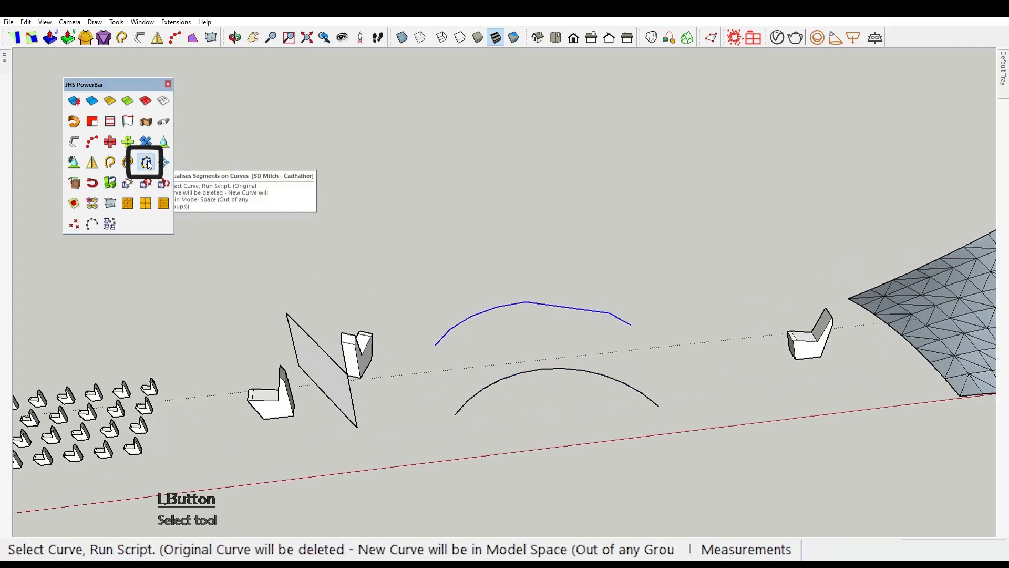
# Rebuild the upper arc as an equal segmented curve divided by number into 5
pyautogui.click(144, 162)
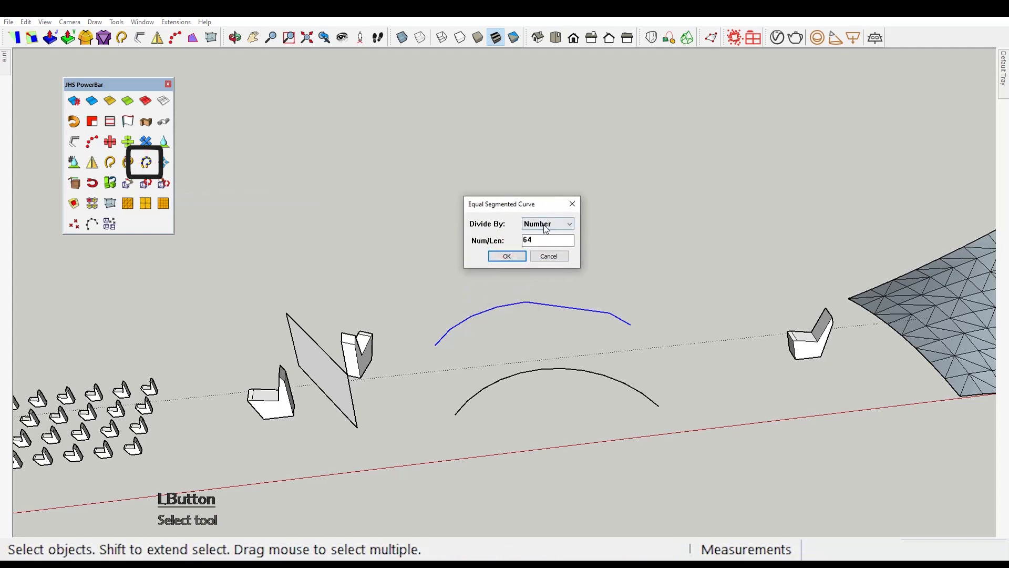
pyautogui.click(568, 223)
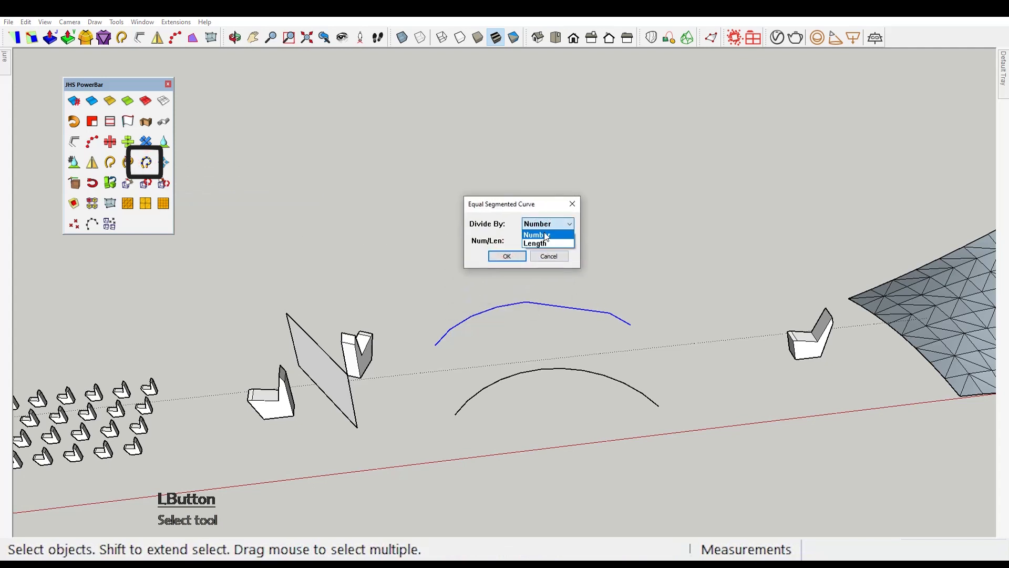
pyautogui.click(536, 233)
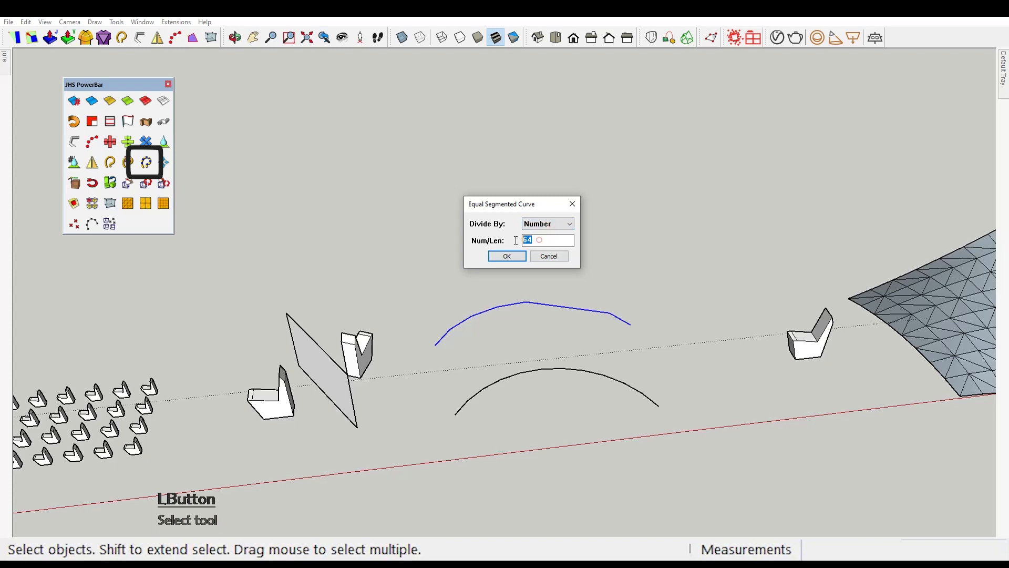
pyautogui.write('5')
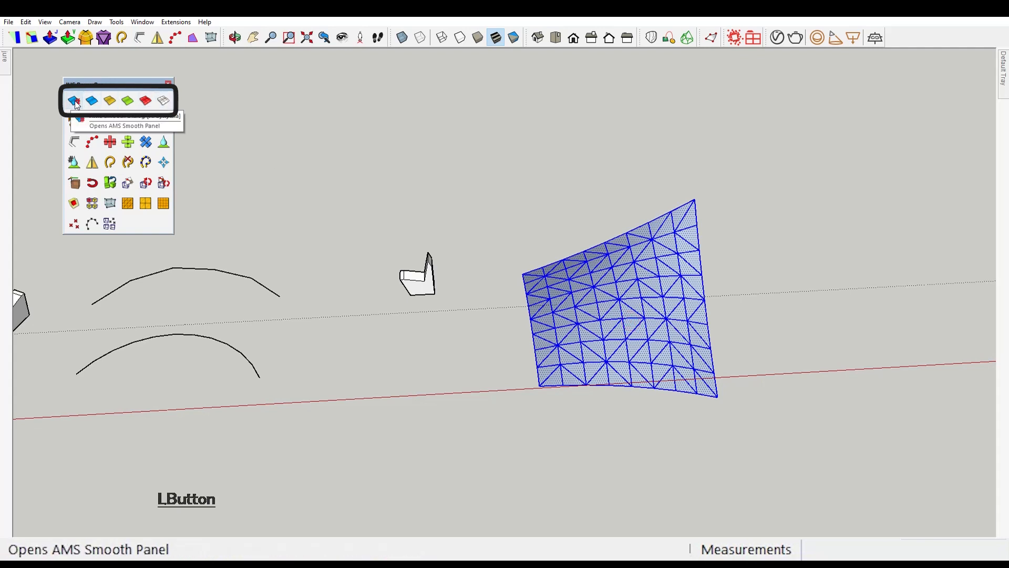
# Test the angle between normals for softening the mesh at 112, 70, then 23
pyautogui.click(74, 100)
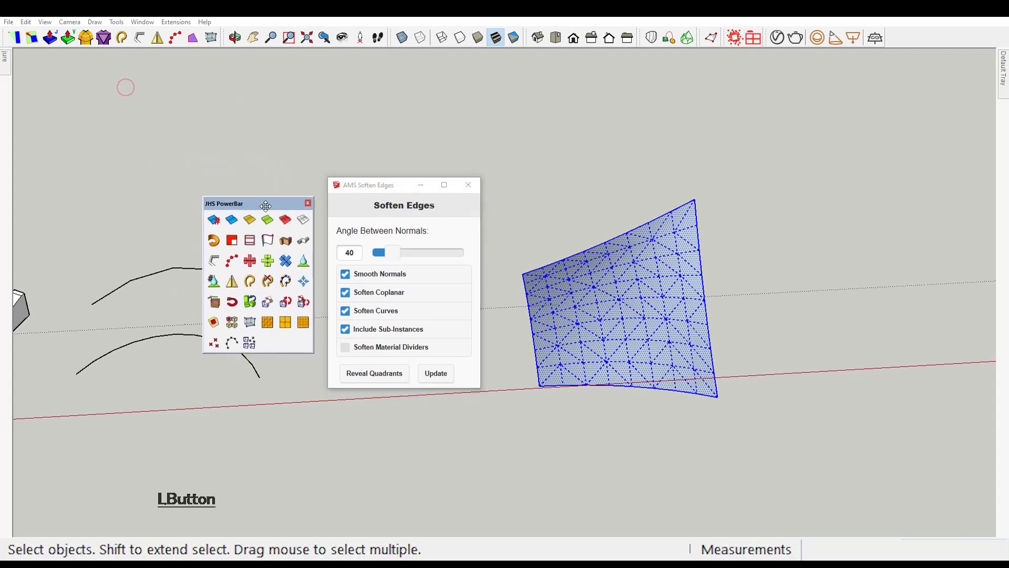
pyautogui.moveTo(379, 252); pyautogui.dragTo(427, 252)
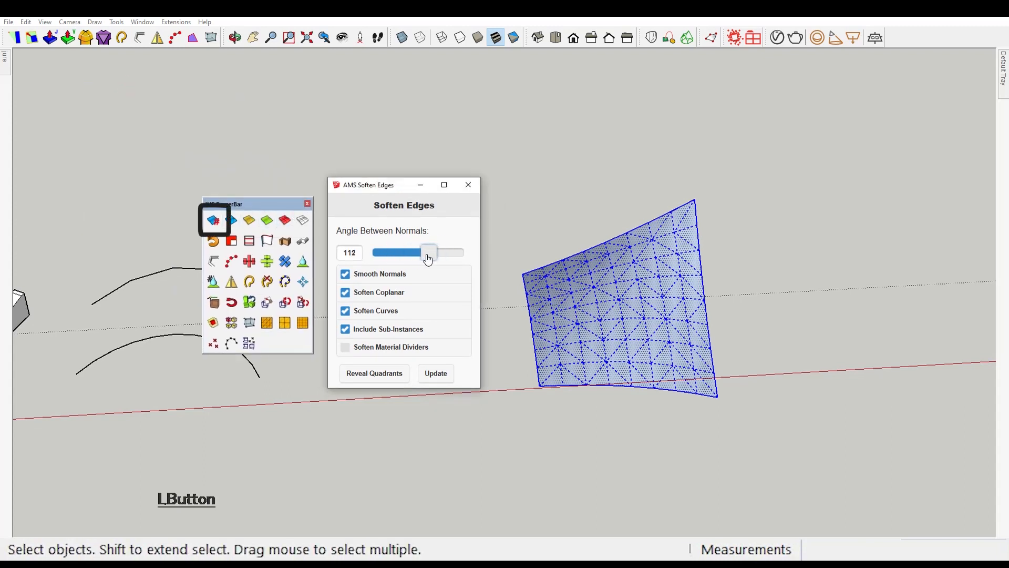
pyautogui.moveTo(427, 251); pyautogui.dragTo(407, 252)
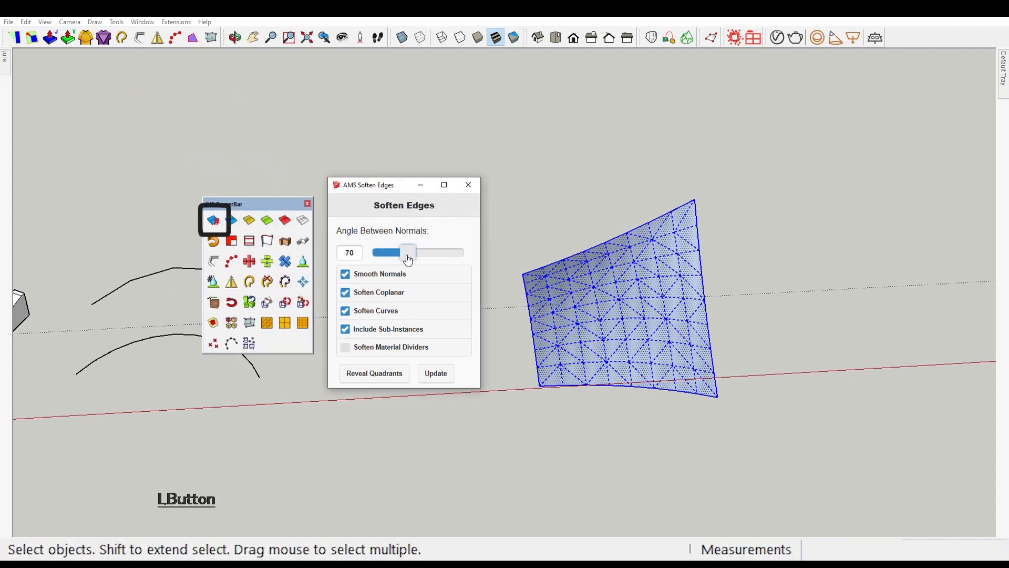
pyautogui.moveTo(407, 251); pyautogui.dragTo(383, 252)
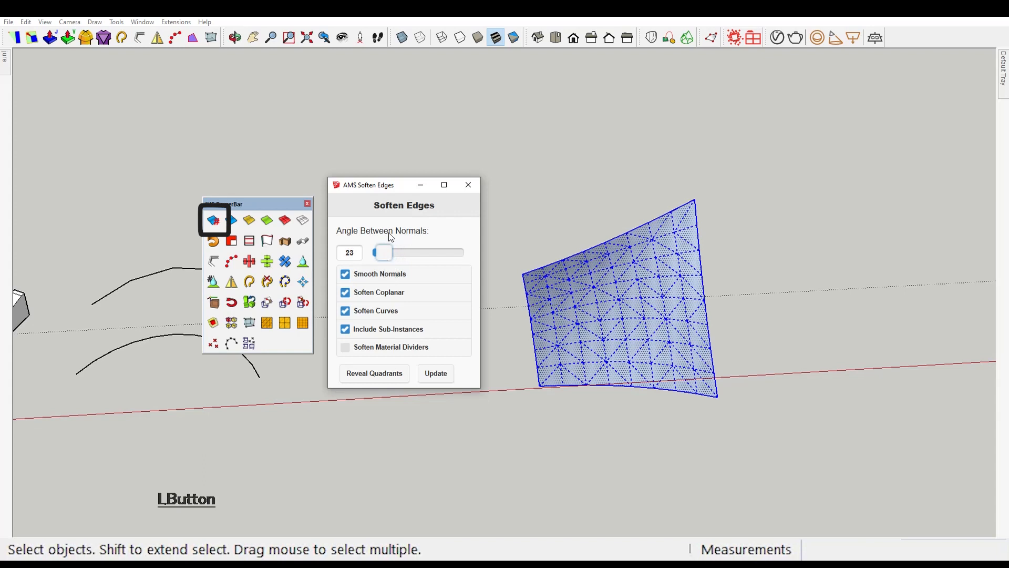
pyautogui.moveTo(352, 240)
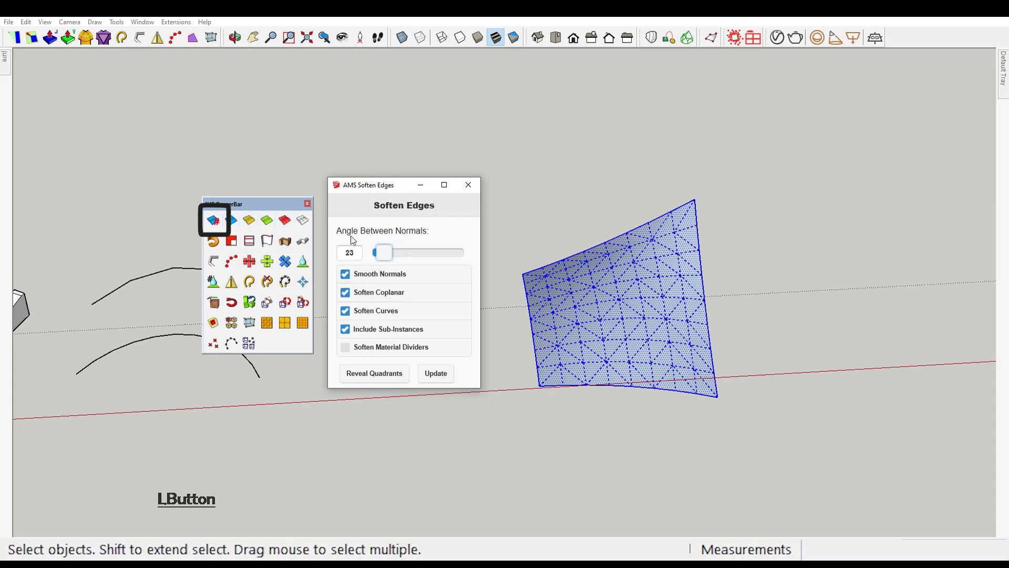
pyautogui.moveTo(232, 220)
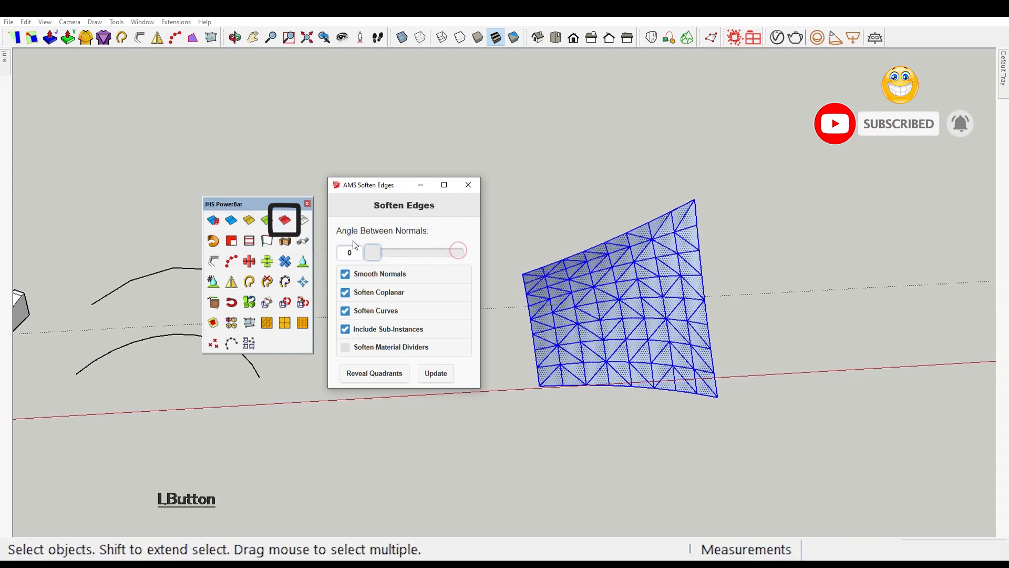
# Smooth the mesh edges to quadrants with material dividers softened, and reveal the quadrants
pyautogui.click(303, 220)
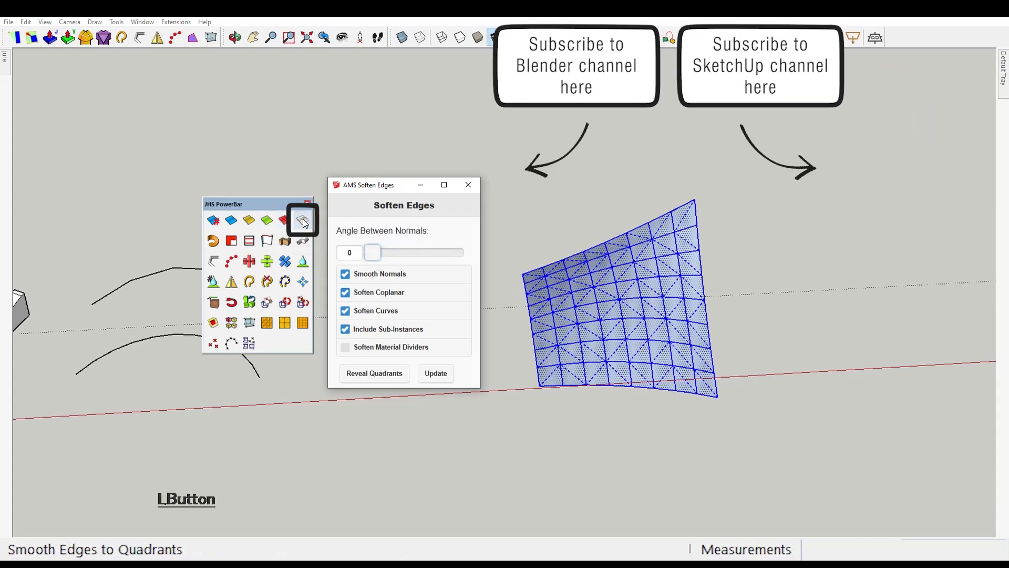
pyautogui.click(346, 347)
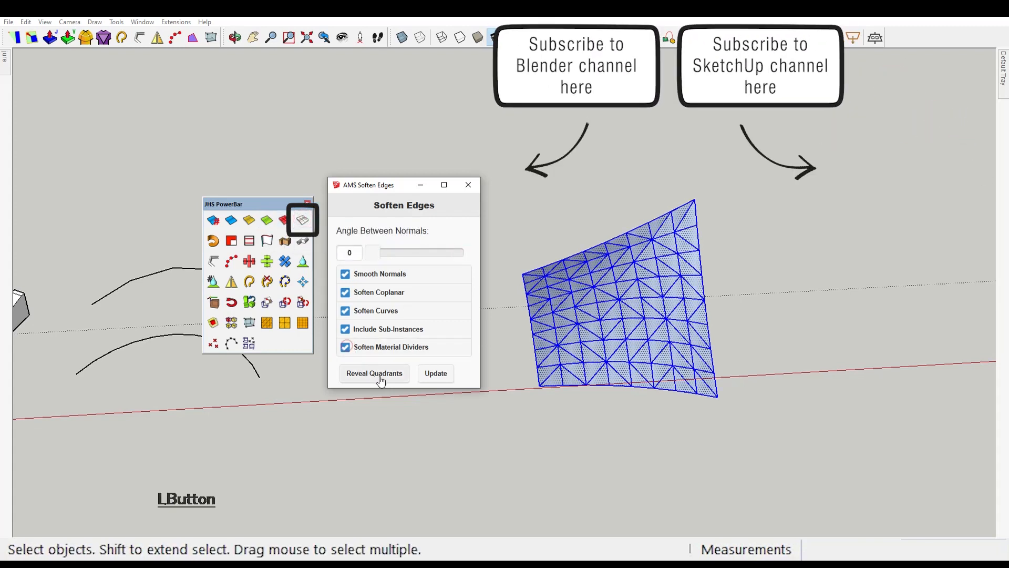
pyautogui.click(435, 373)
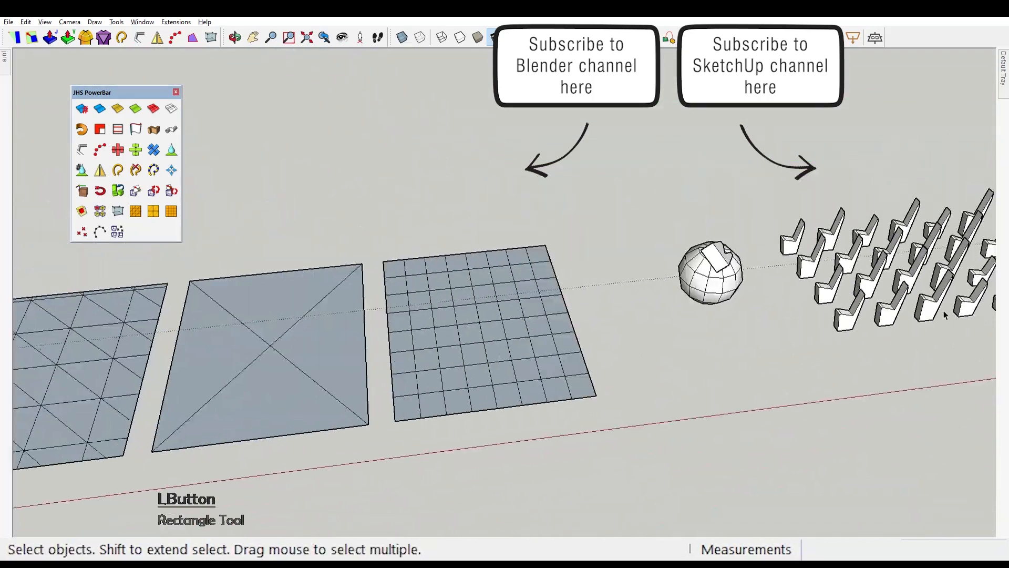
# Toggle hidden geometry on across the whole showcase scene
pyautogui.press('alt')
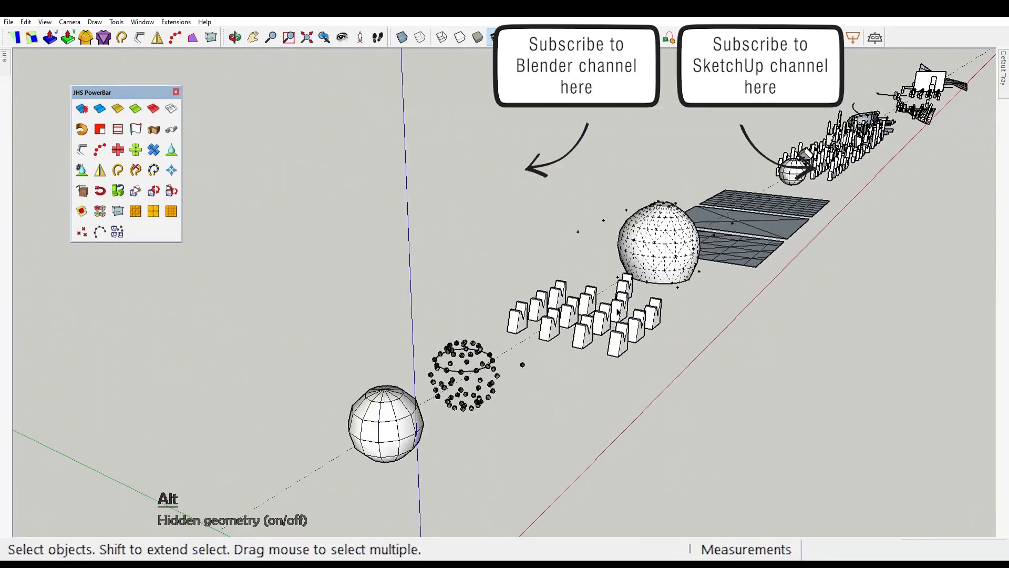